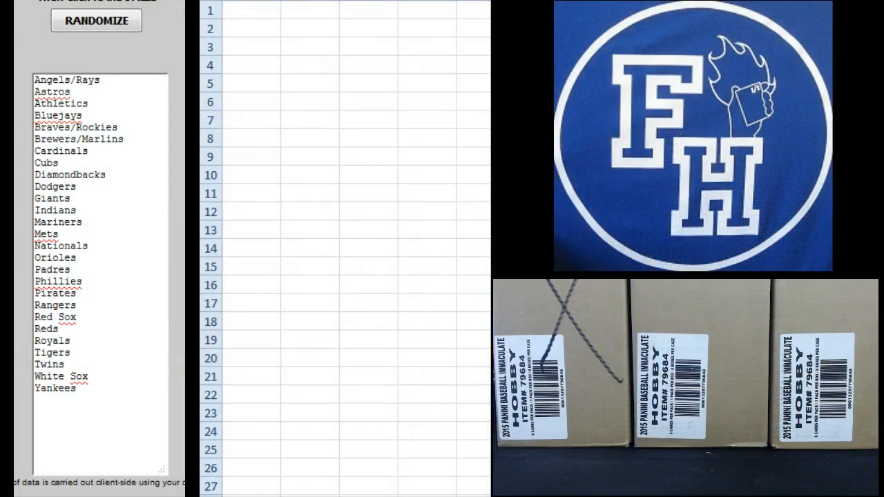
# - Load the participant names into the randomizer and shuffle them five or more times
pyautogui.click(97, 21)
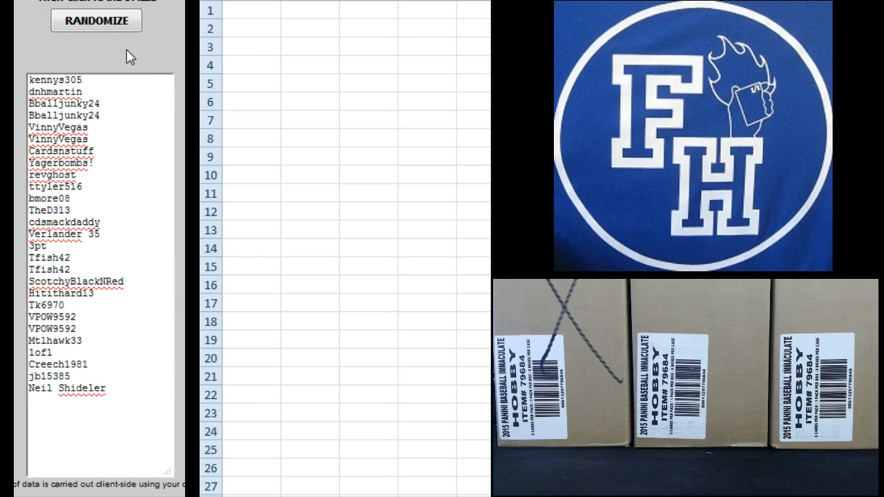
pyautogui.click(97, 21)
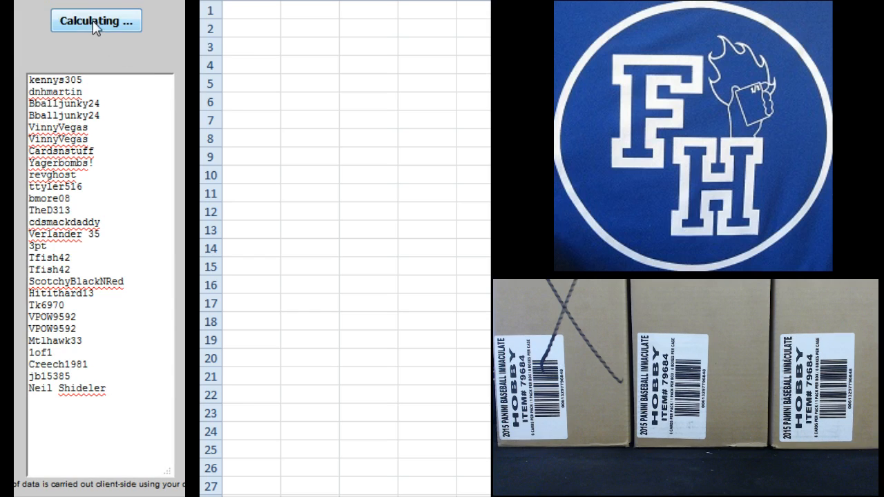
pyautogui.click(95, 21)
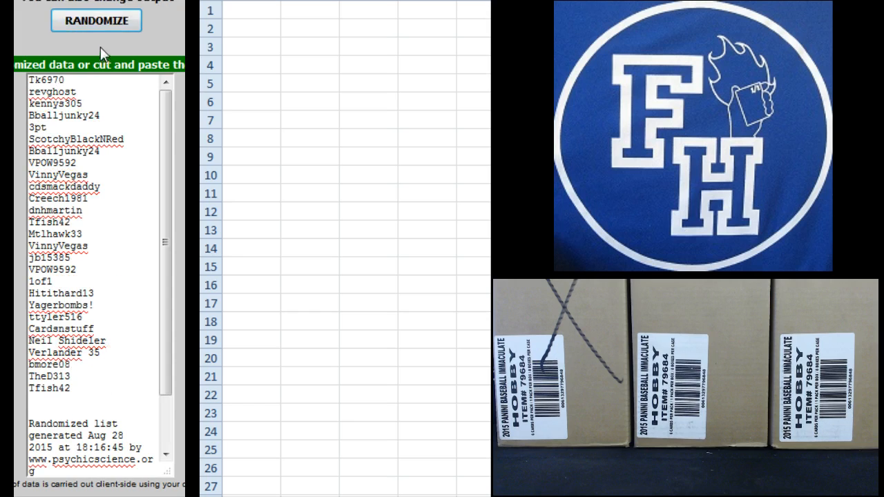
pyautogui.click(96, 21)
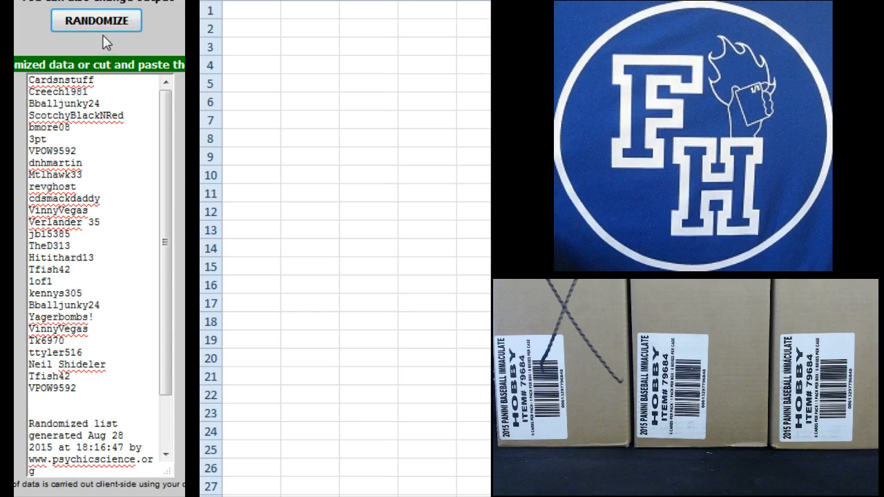
pyautogui.click(95, 21)
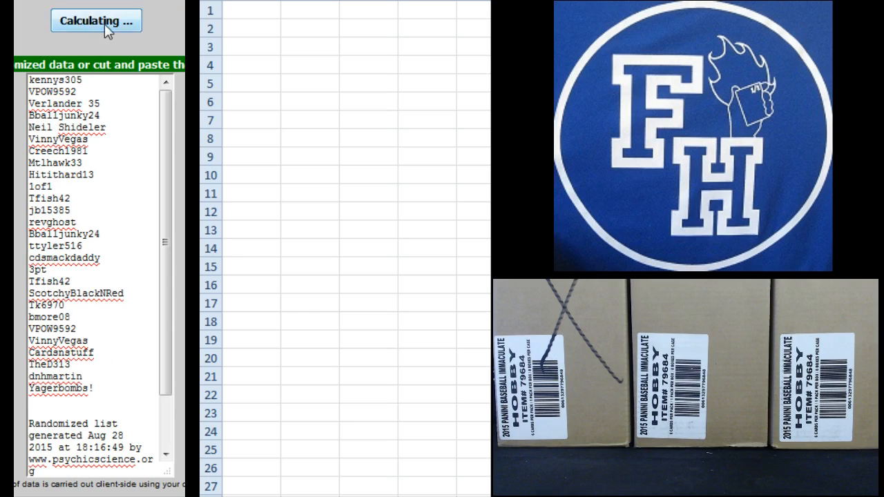
pyautogui.click(97, 21)
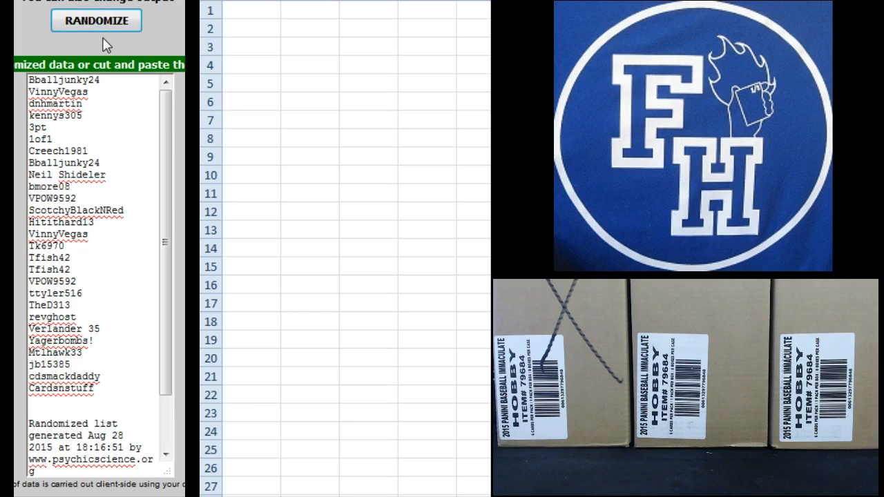
pyautogui.click(95, 21)
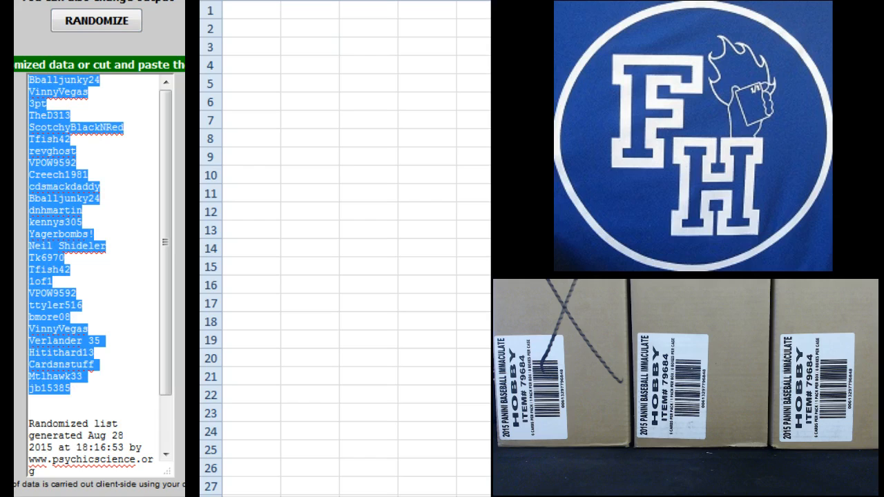
# - Paste the shuffled names into column A from A1, then reload the MLB team list in the randomizer
pyautogui.click(251, 10)
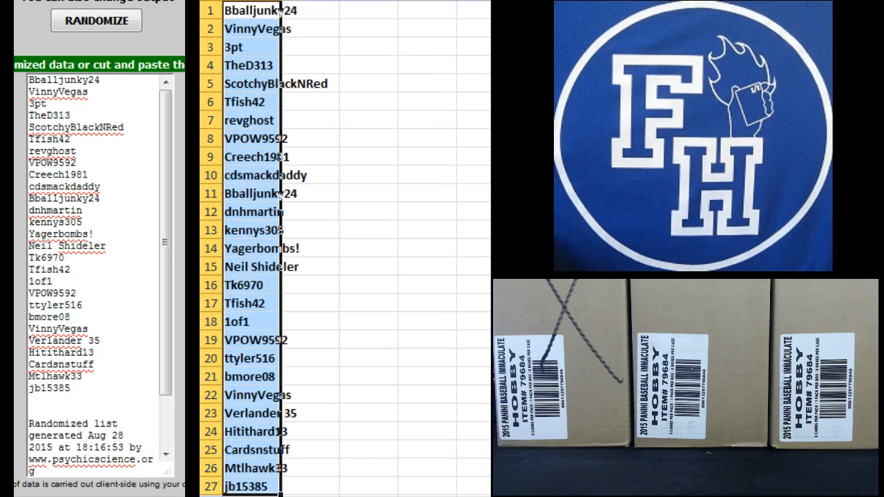
pyautogui.click(361, 10)
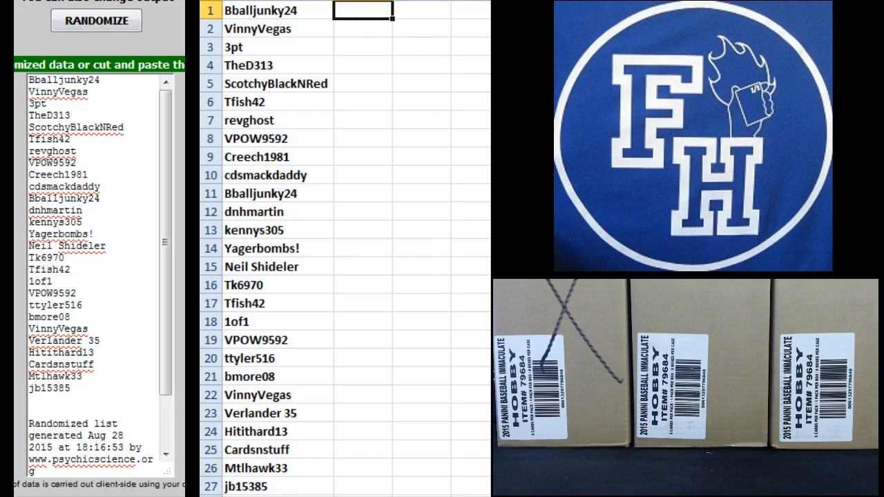
pyautogui.click(96, 20)
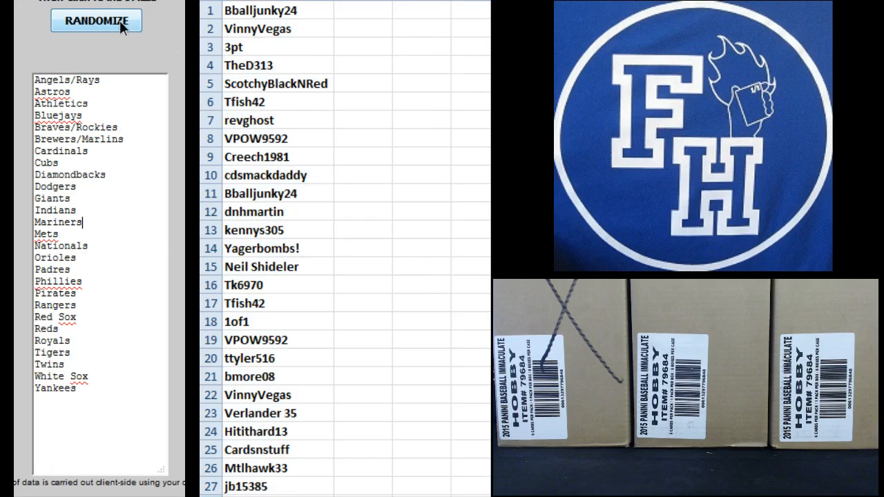
# - Shuffle the MLB team list six times, ending with the 18:17:22 result
pyautogui.click(95, 21)
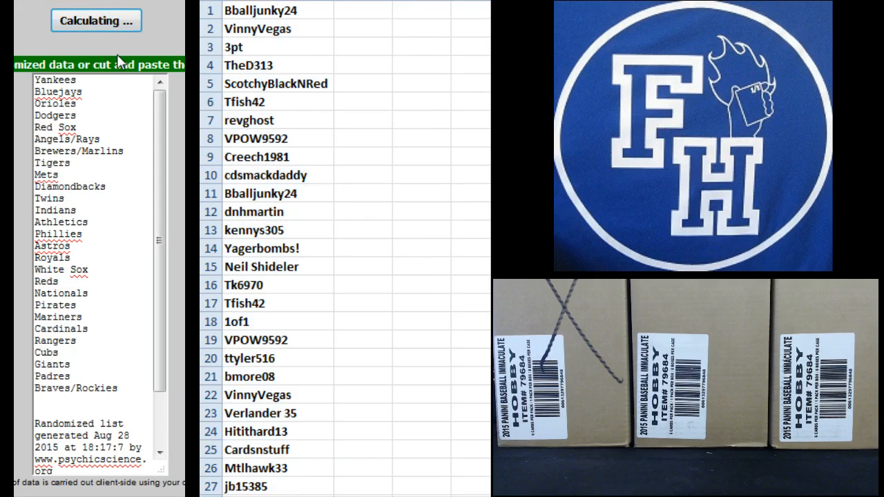
pyautogui.click(95, 21)
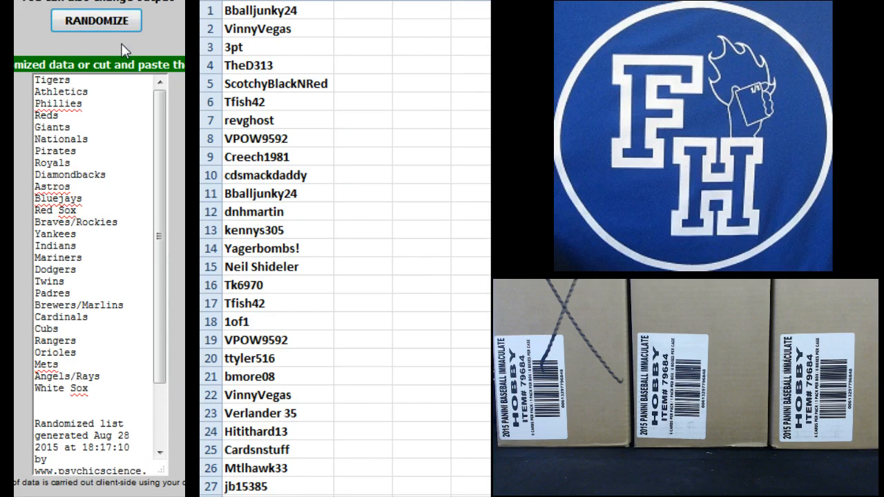
pyautogui.click(97, 21)
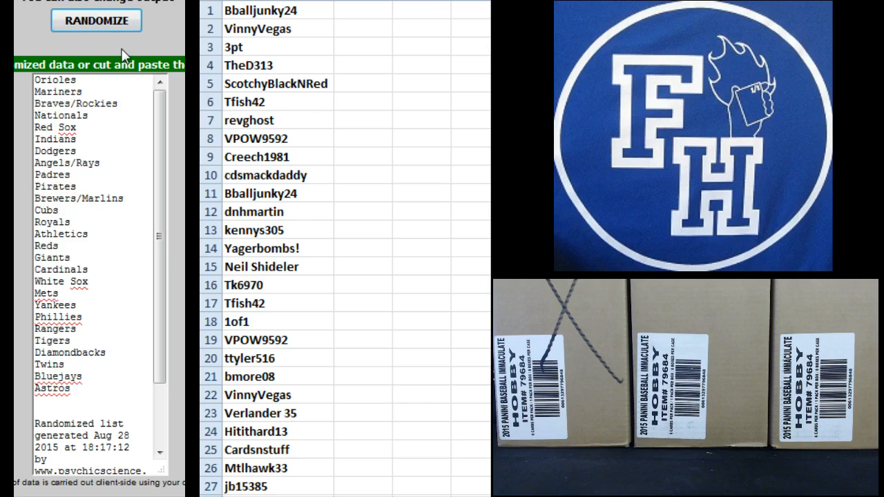
pyautogui.click(95, 21)
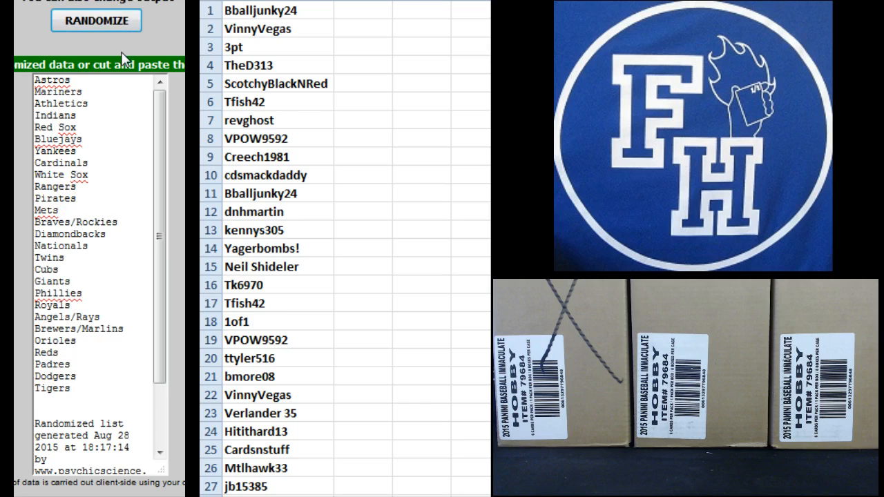
pyautogui.click(95, 21)
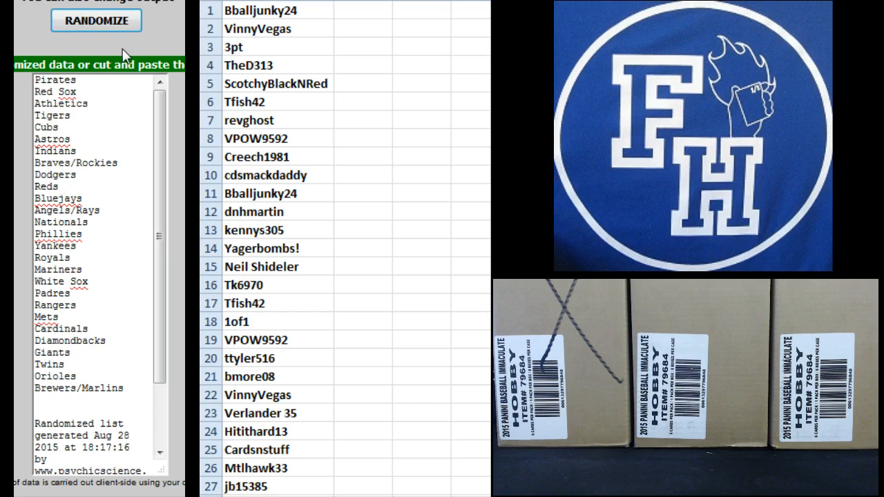
pyautogui.click(95, 21)
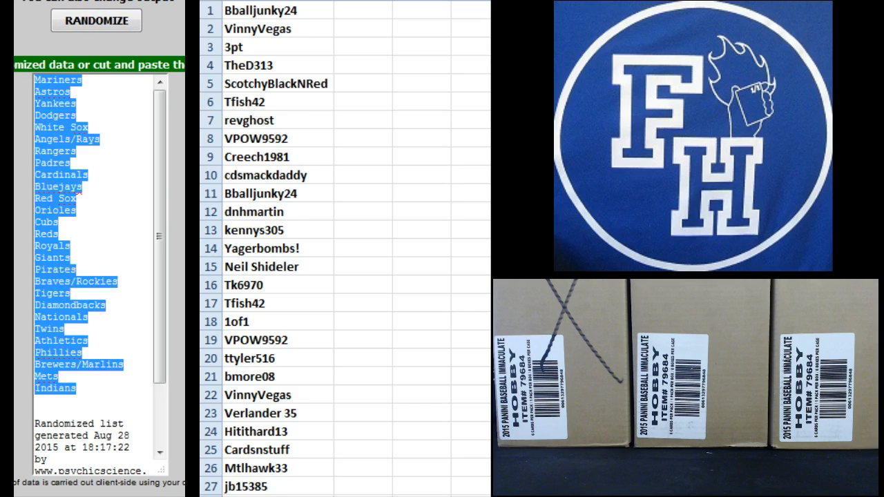
pyautogui.moveTo(403, 116)
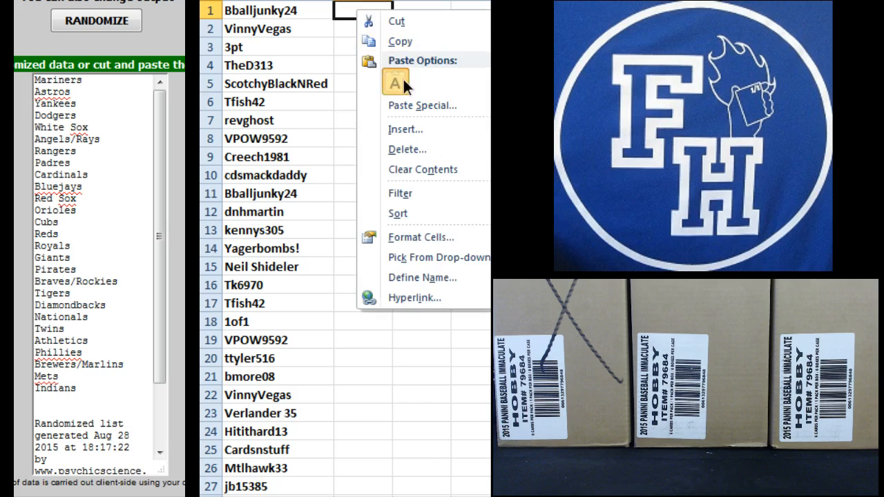
# - Paste the shuffled teams as text into column B, pairing rows 1–27 Mariners through Indians
pyautogui.click(394, 82)
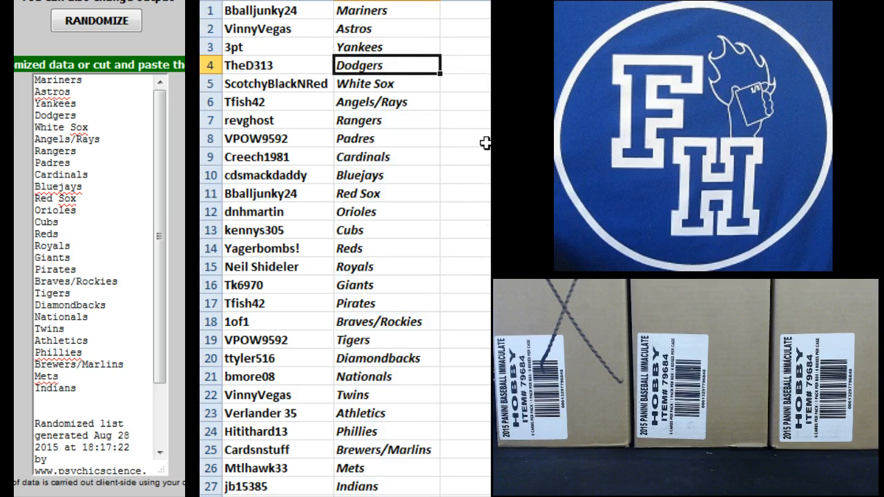
pyautogui.click(386, 102)
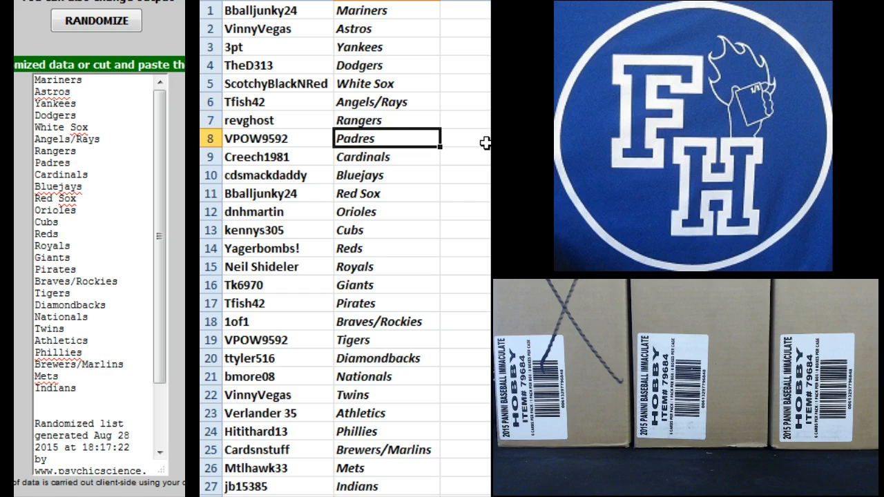
pyautogui.click(387, 174)
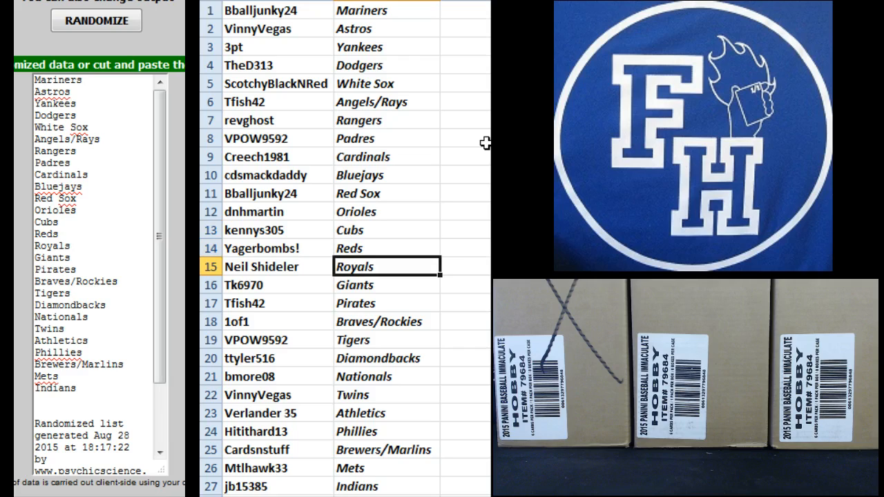
pyautogui.click(387, 284)
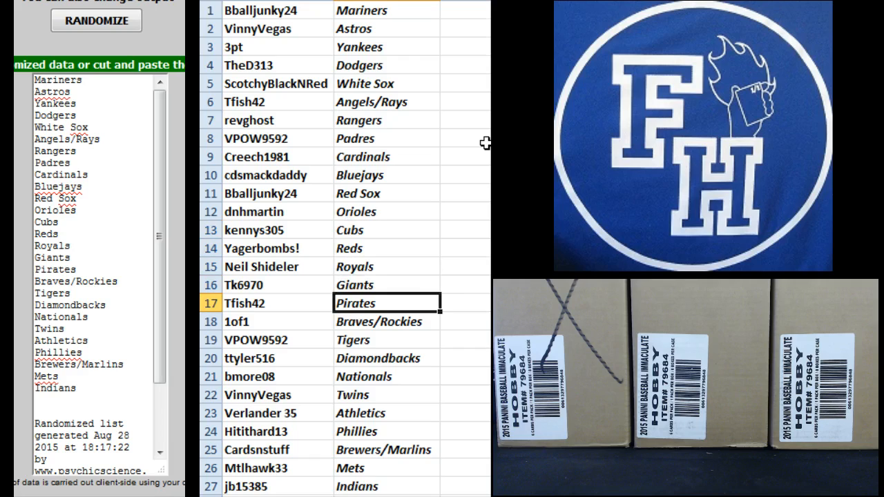
pyautogui.click(386, 320)
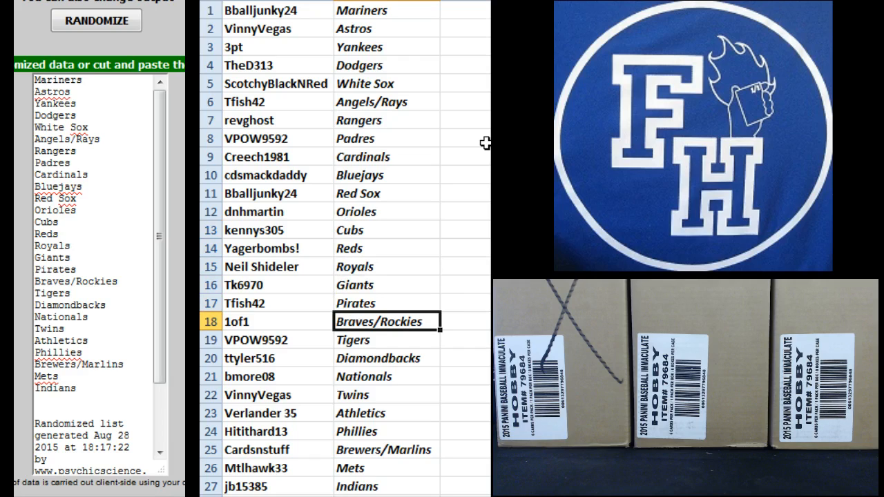
pyautogui.click(387, 340)
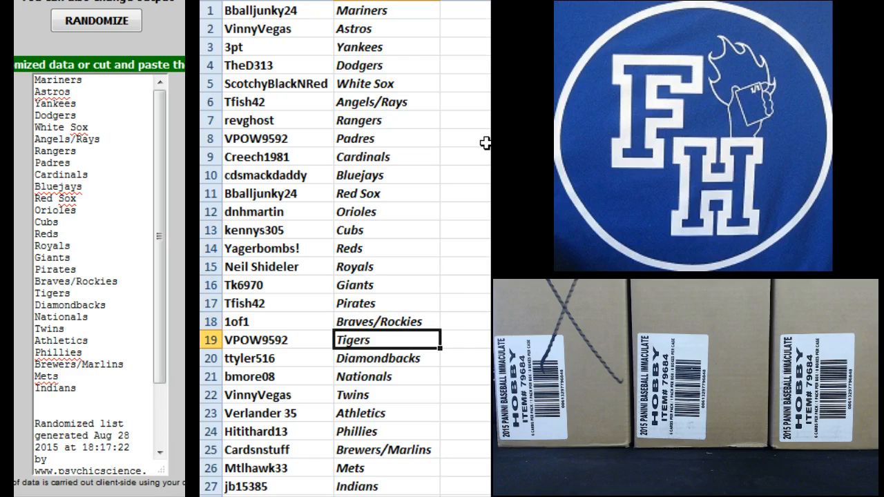
pyautogui.click(386, 357)
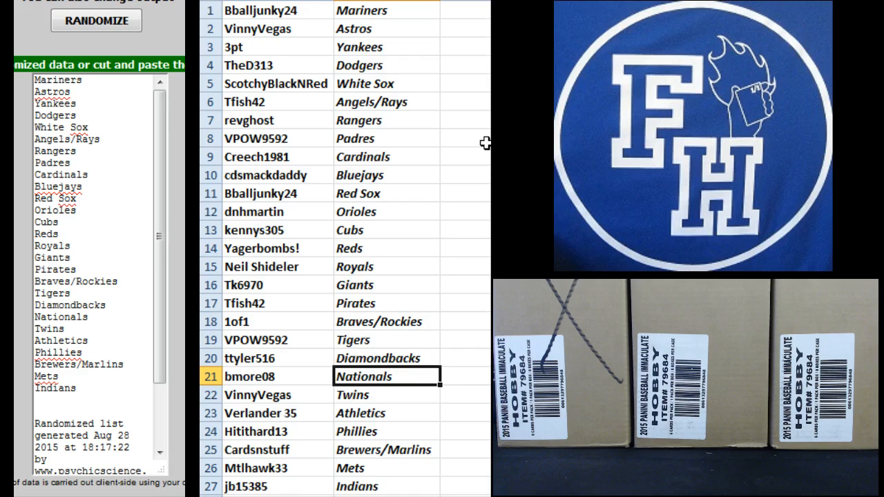
pyautogui.click(386, 412)
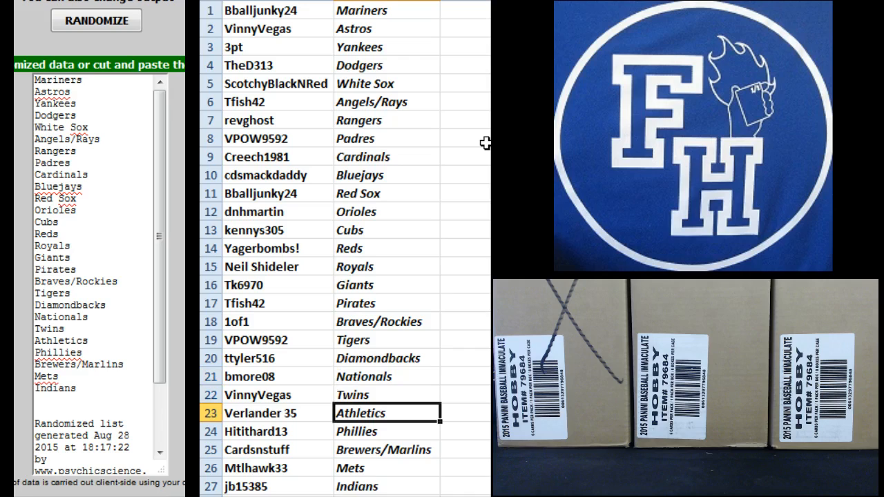
pyautogui.click(387, 430)
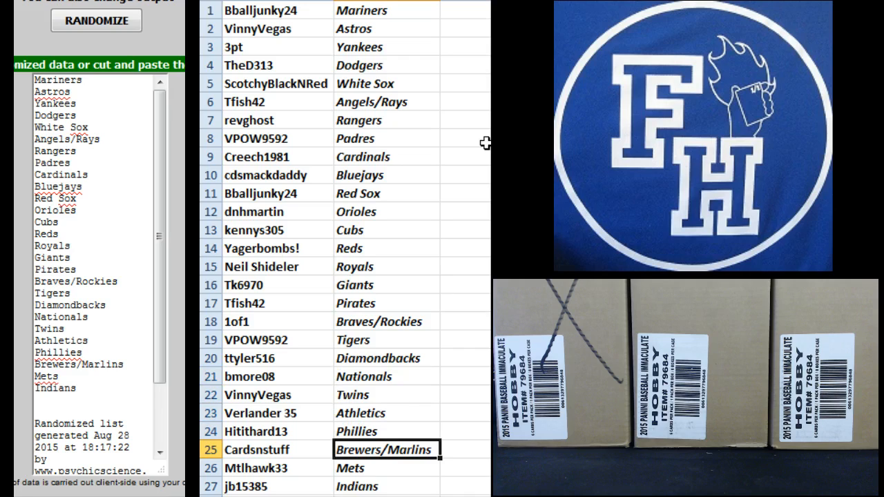
pyautogui.click(386, 467)
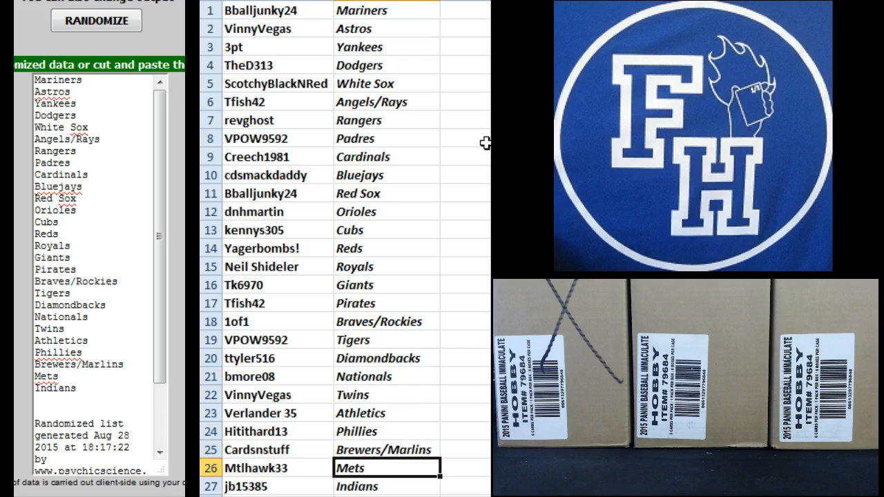